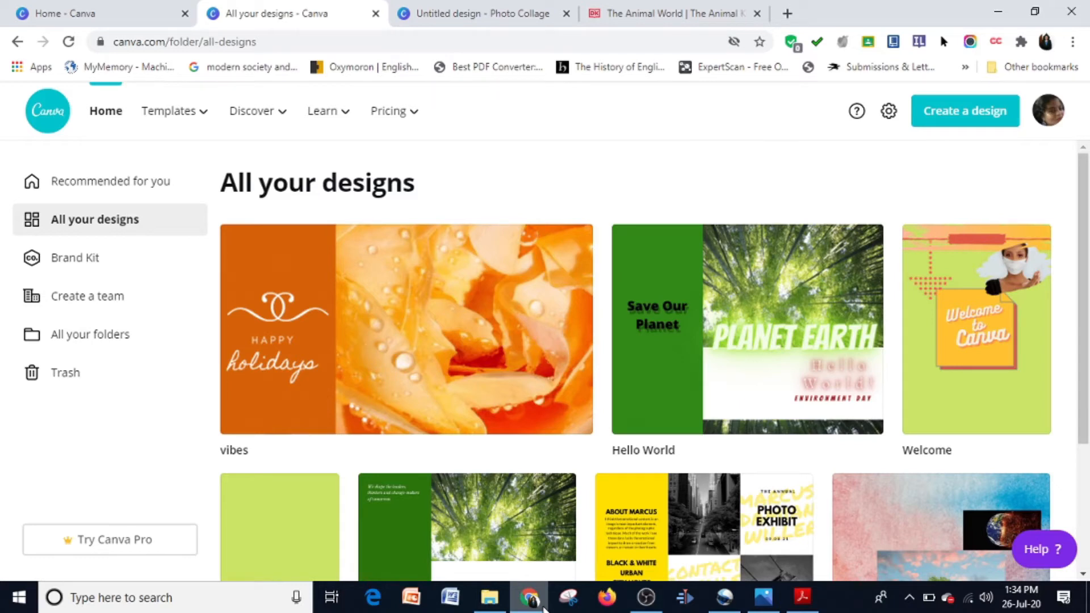
mouse_move(966, 112)
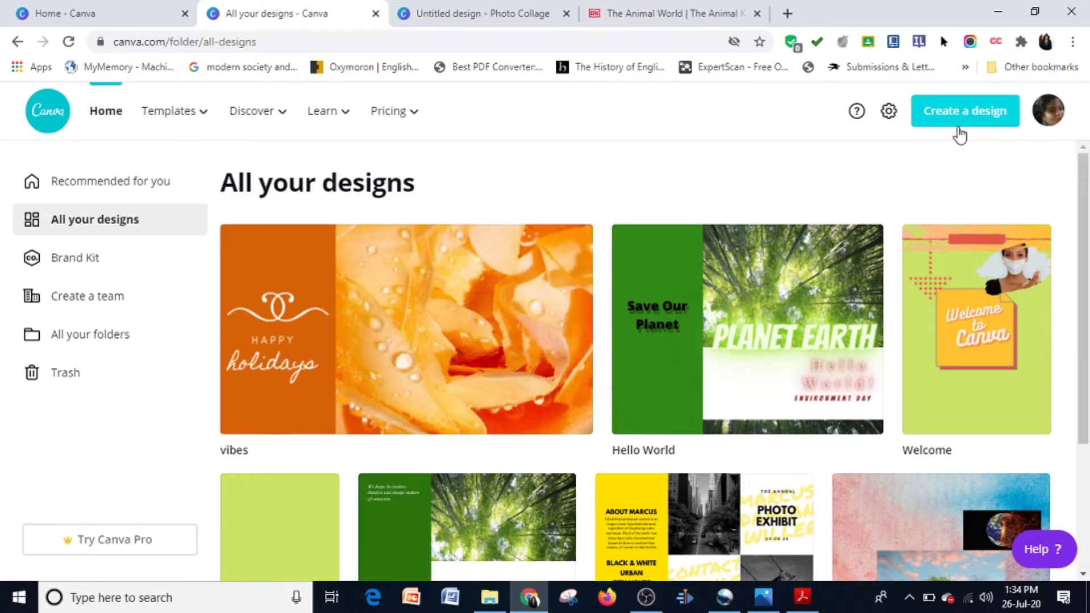
mouse_move(958, 129)
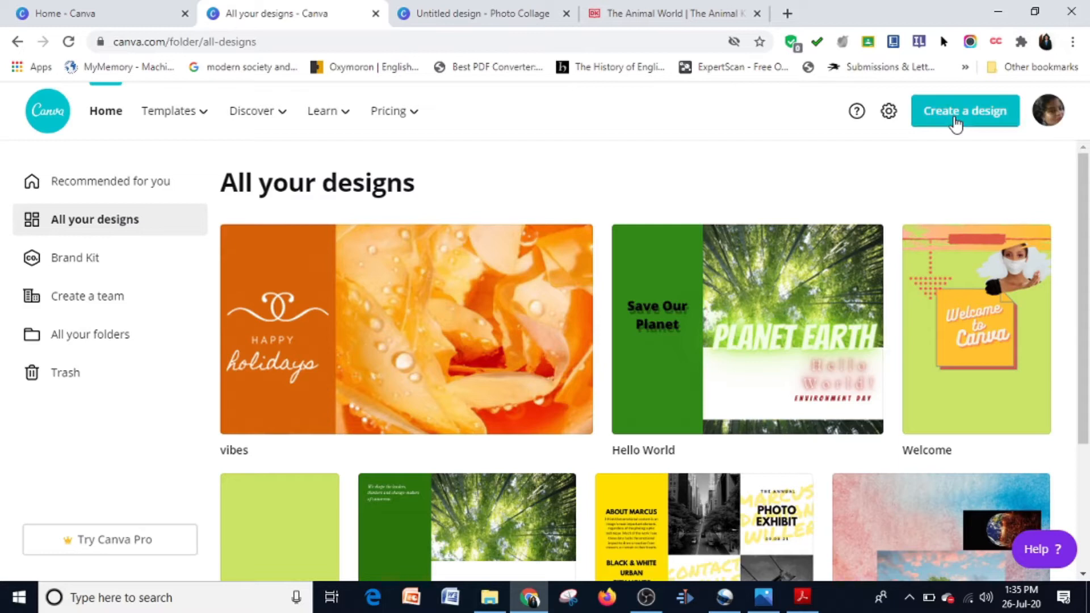
- Browse the Create a design list to start a blank photo collage design
click(965, 111)
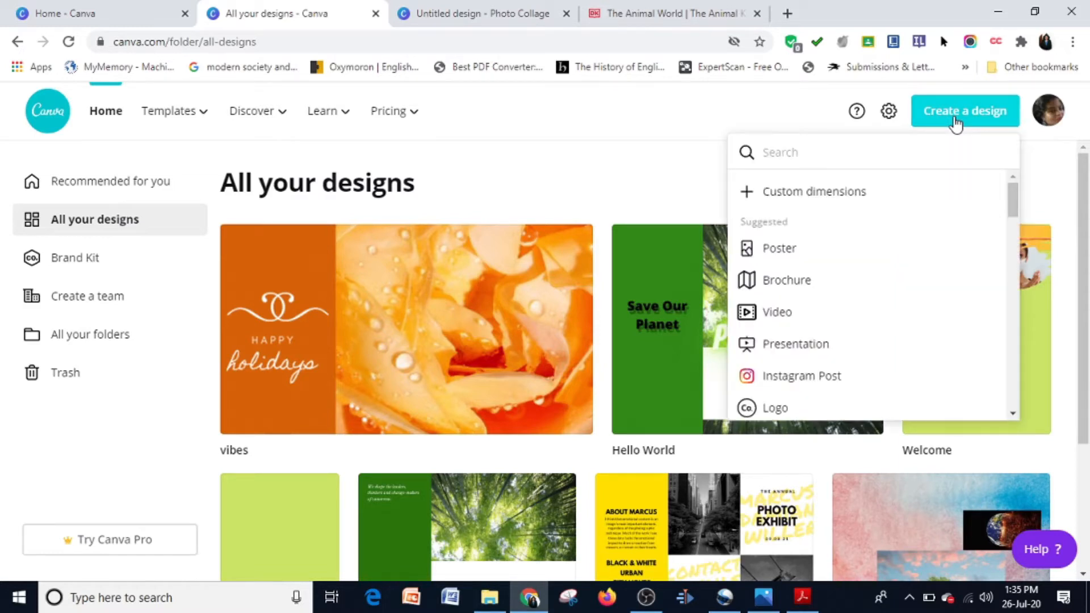
scroll(down, 3)
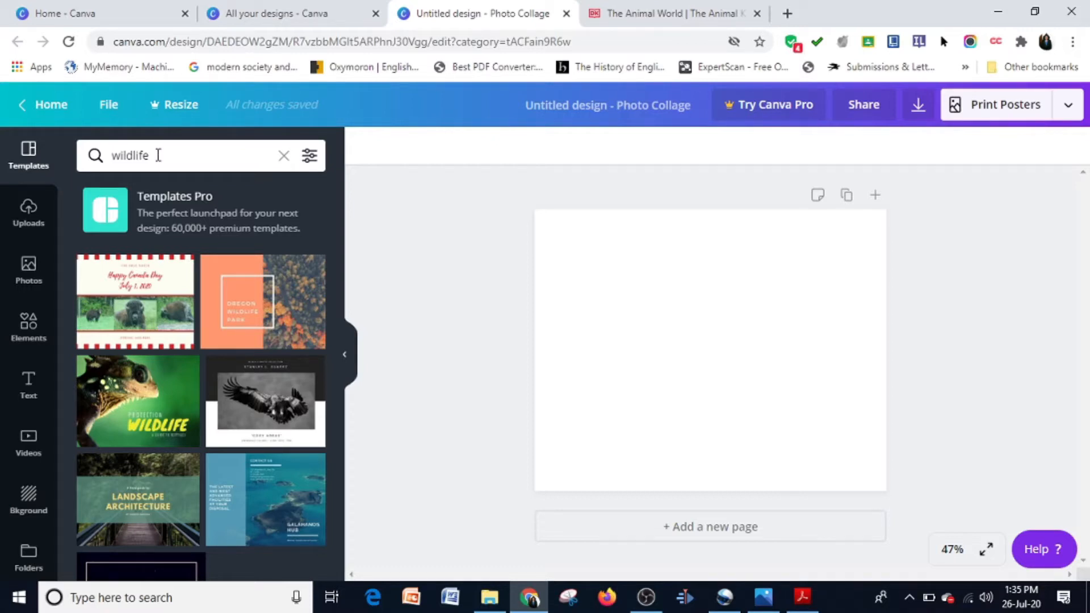
mouse_move(271, 353)
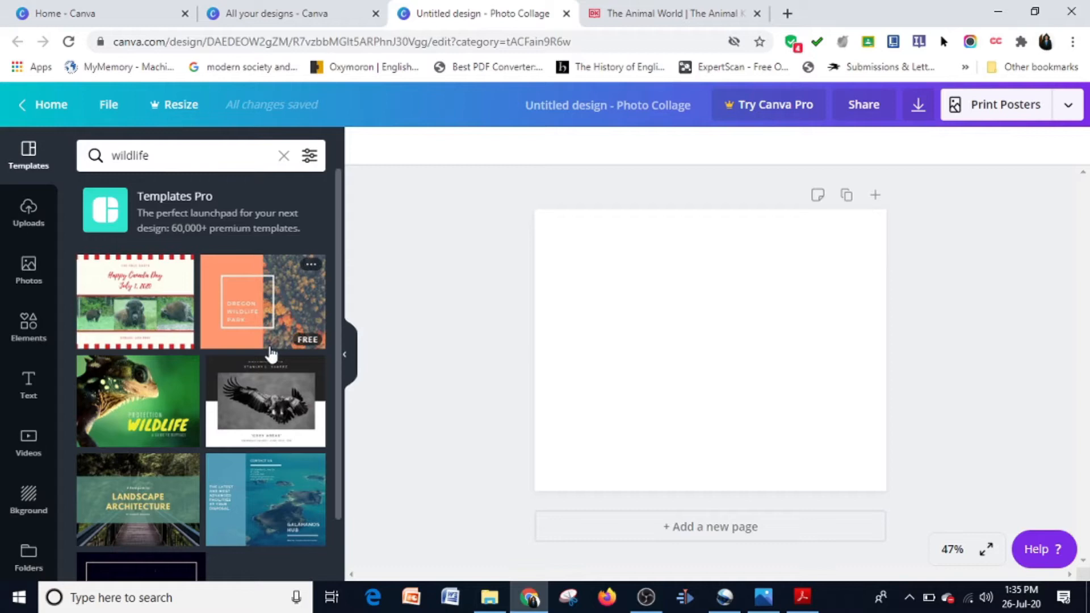
- Apply the green Protection Wildlife reptile template and select its background photo
scroll(down, 3)
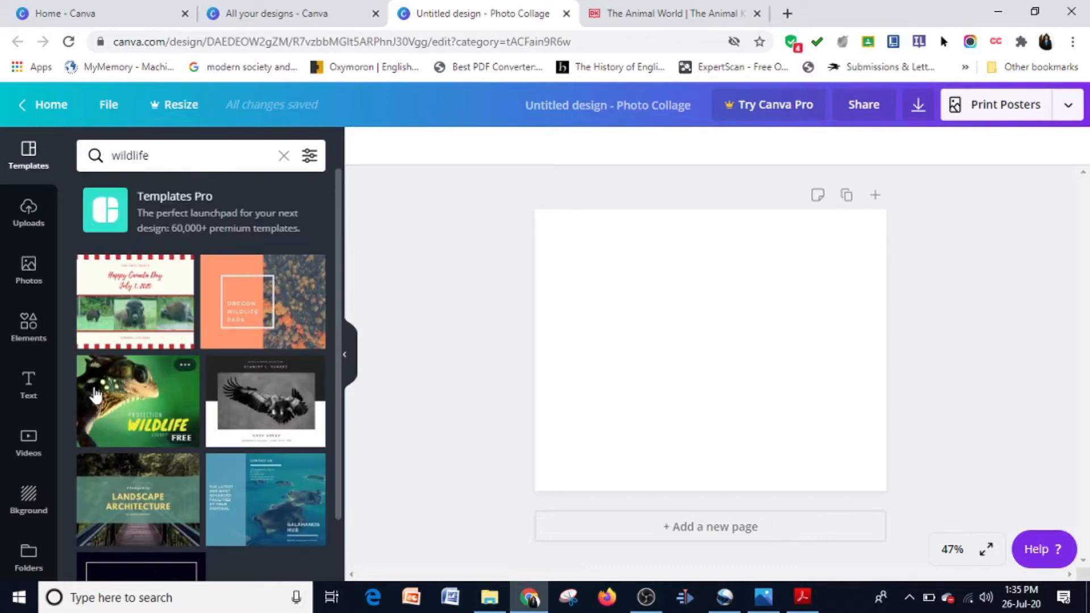
click(137, 402)
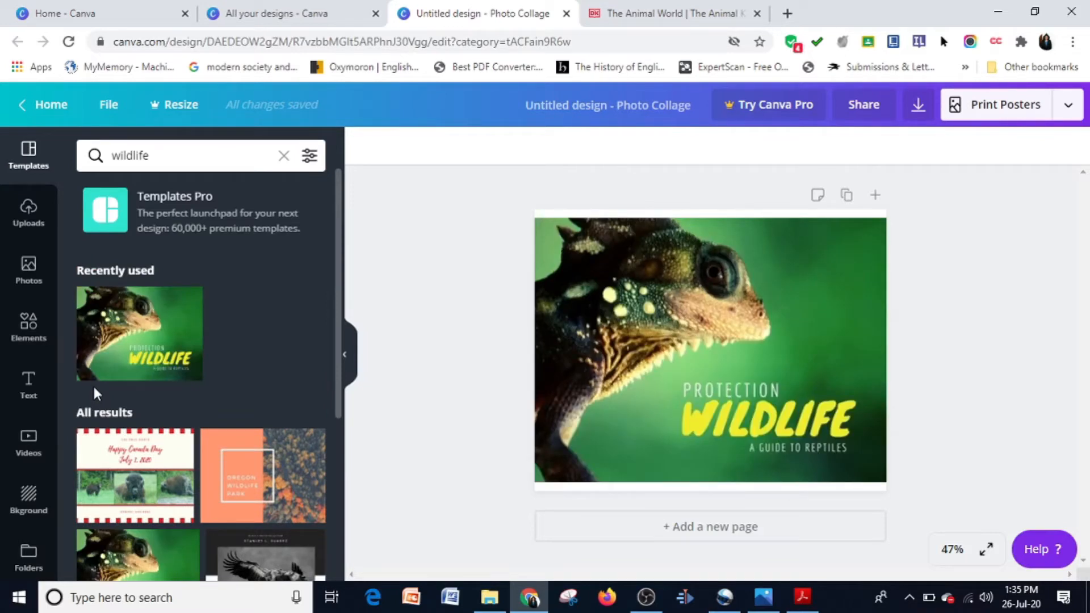
click(710, 348)
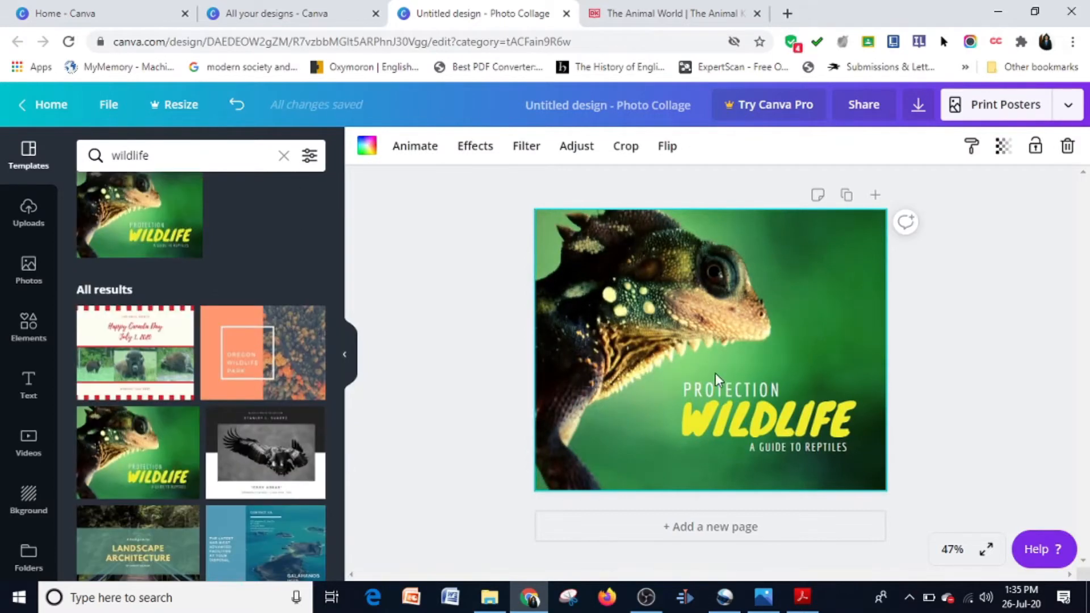
click(623, 146)
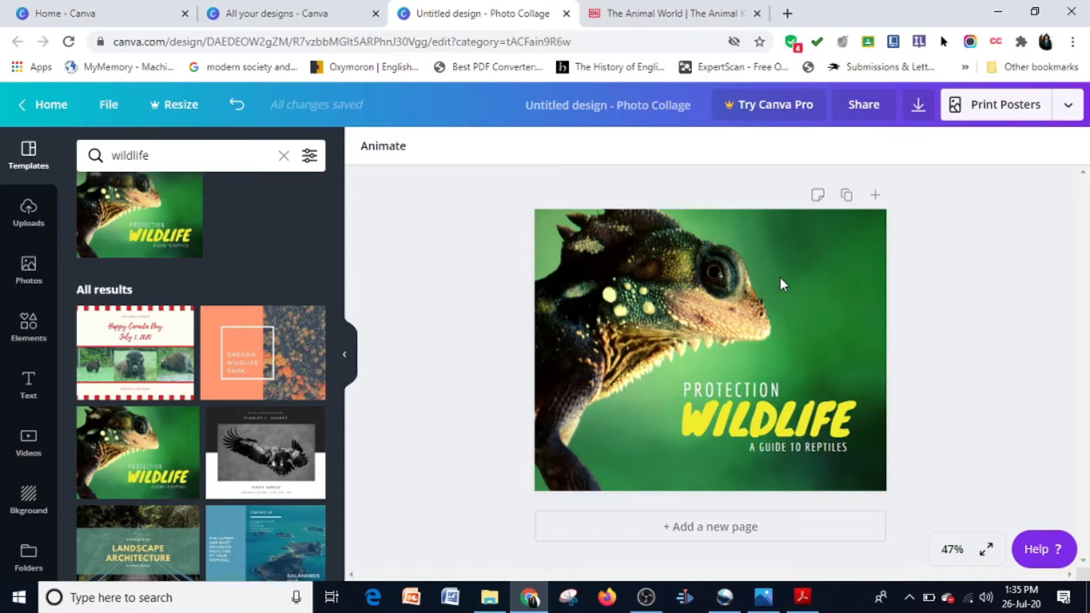
mouse_move(719, 291)
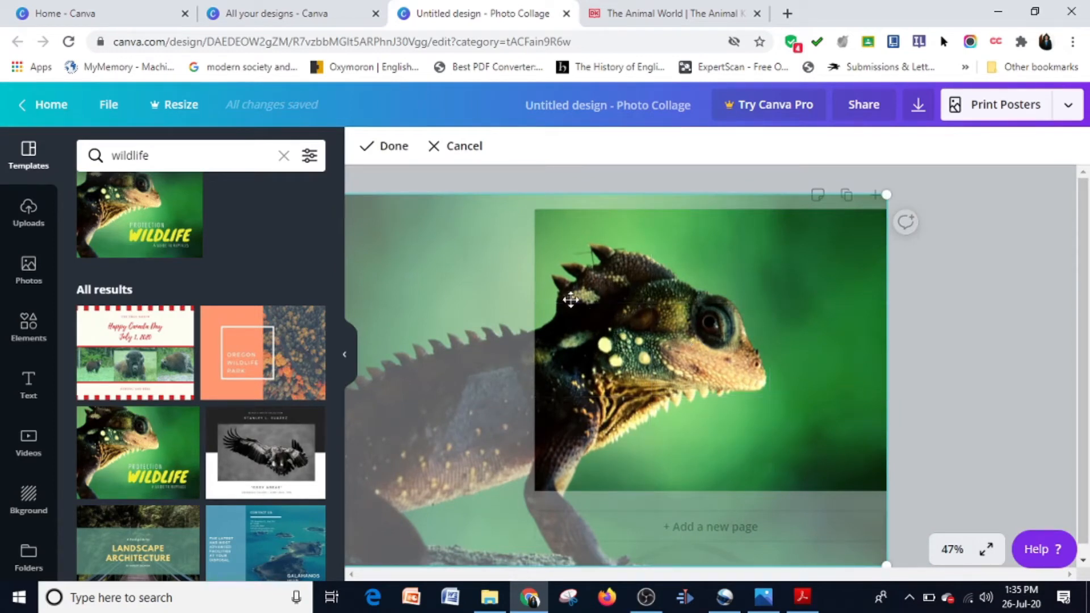
mouse_move(452, 332)
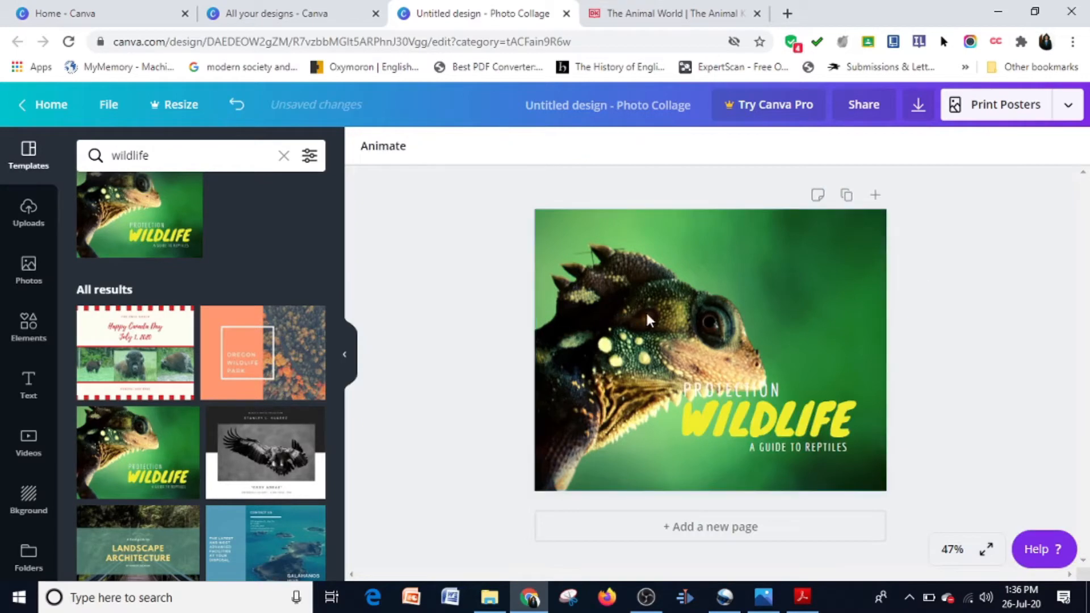
- Reposition the reptile background photo so the lizard's head crest shows more
click(709, 320)
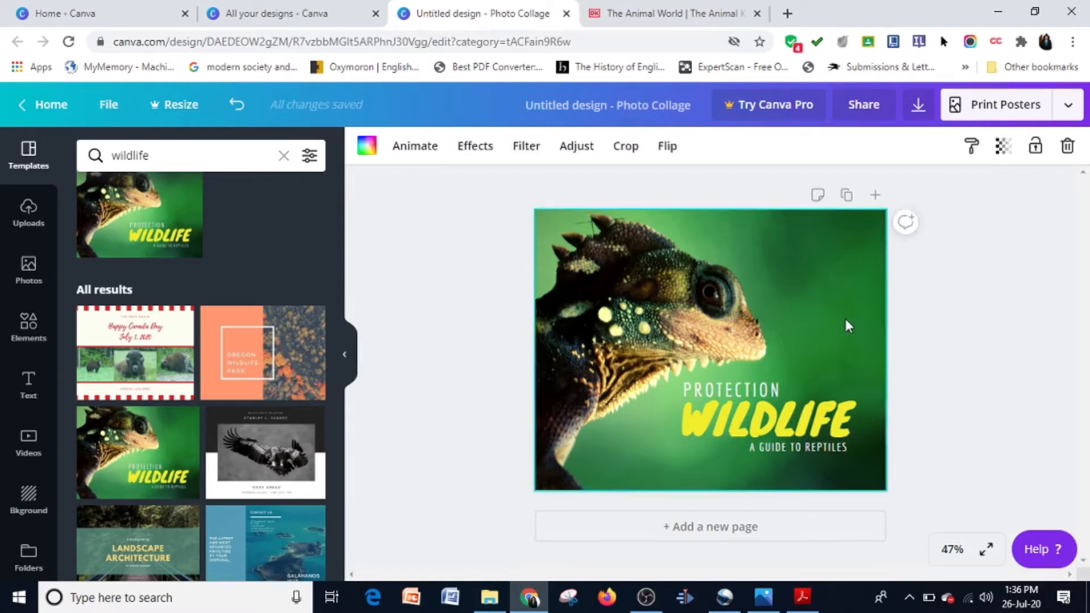
mouse_move(808, 487)
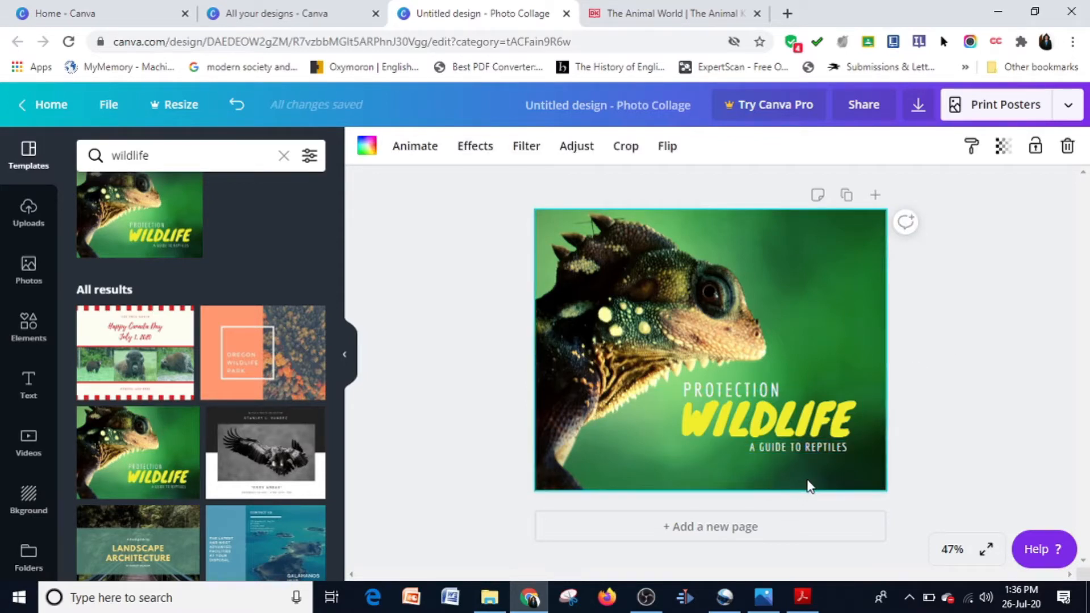
mouse_move(685, 386)
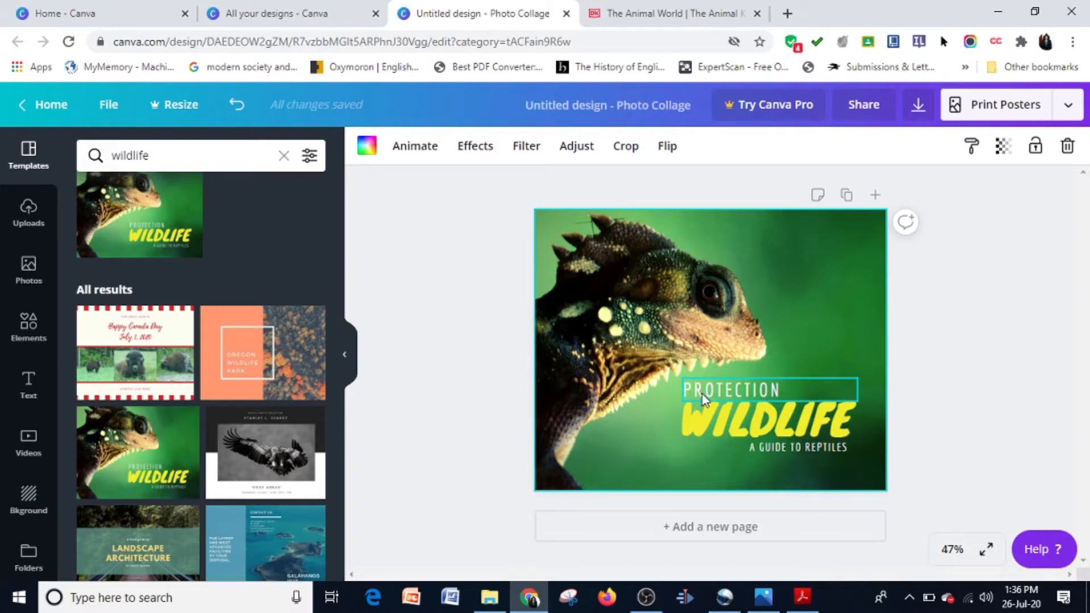
mouse_move(770, 396)
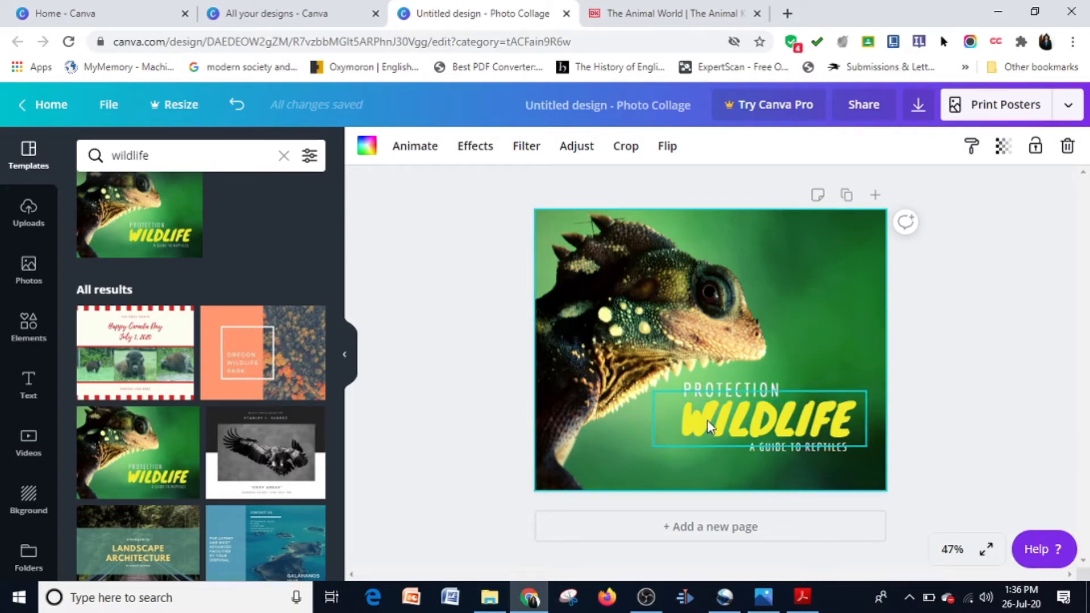
- Select the WILDLIFE heading and bring up its link entry box
click(758, 421)
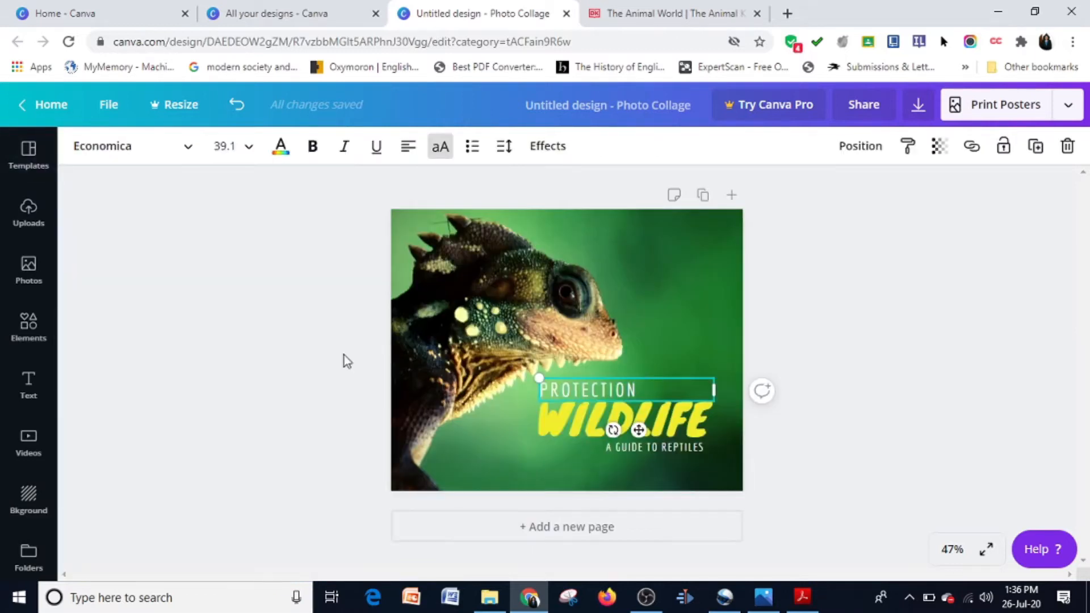
click(619, 417)
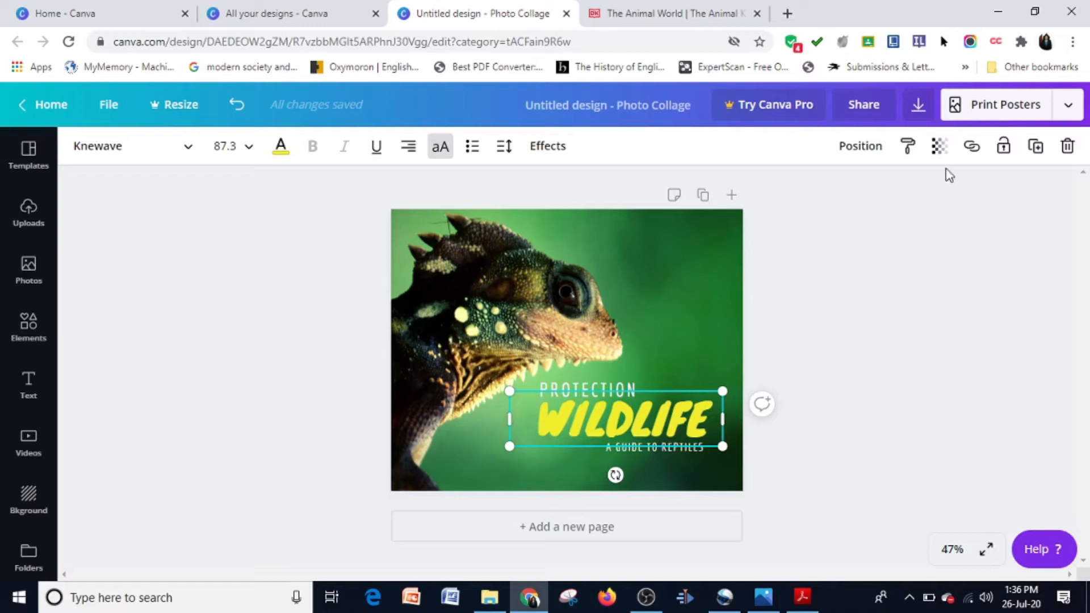
mouse_move(972, 146)
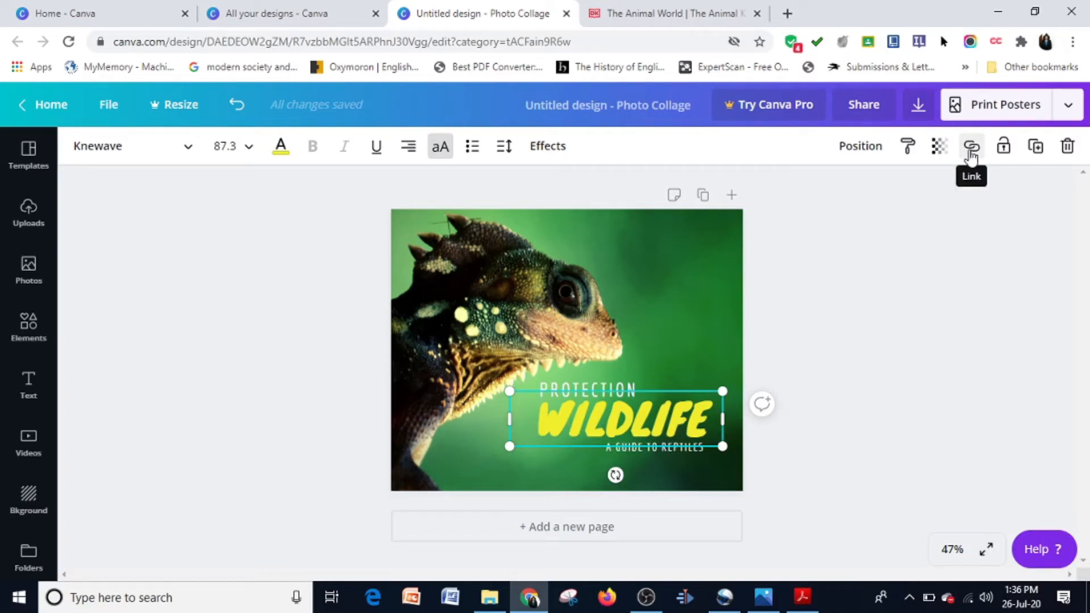
click(972, 146)
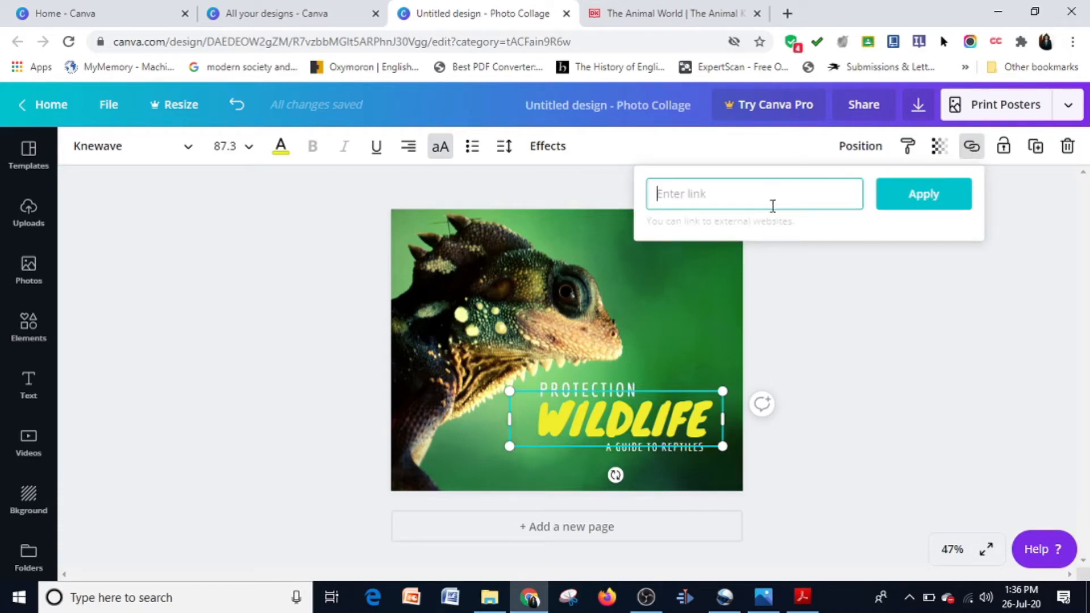
click(668, 13)
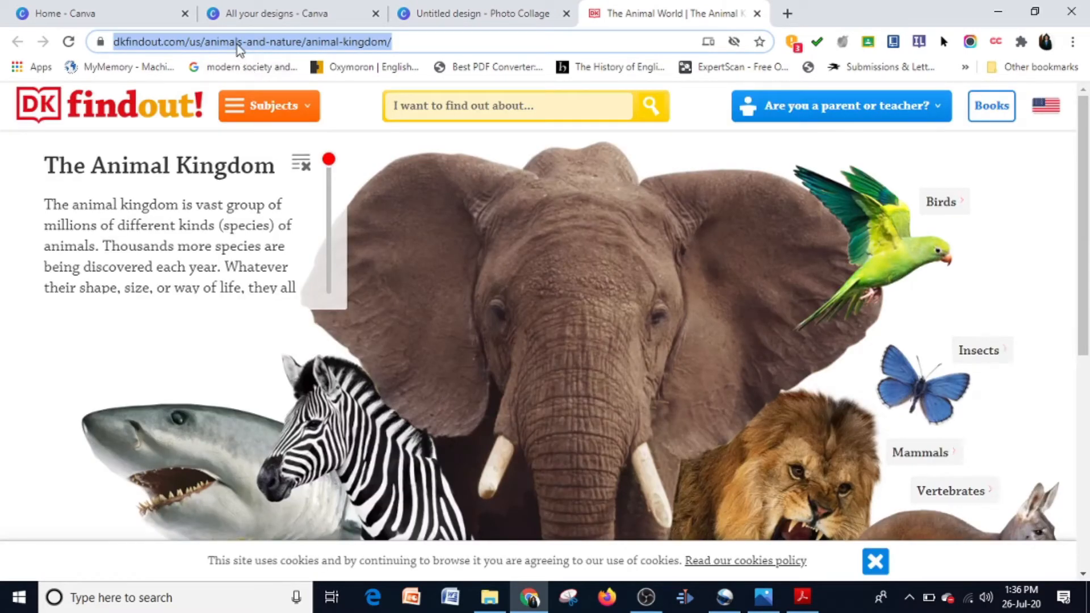
mouse_move(276, 161)
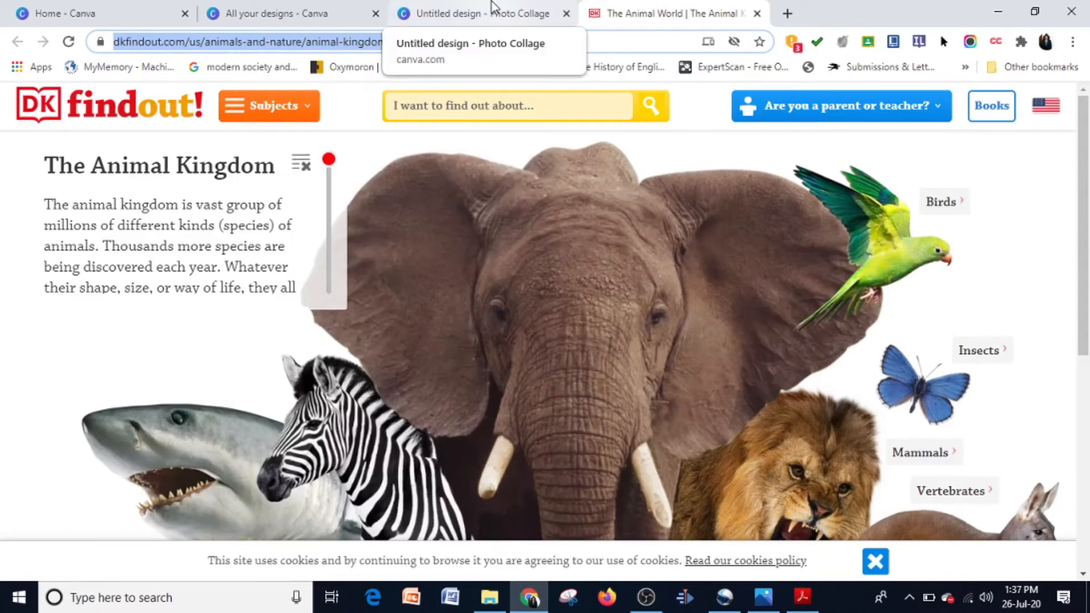
- Return to the Canva design tab after checking the Animal Kingdom page address
click(479, 13)
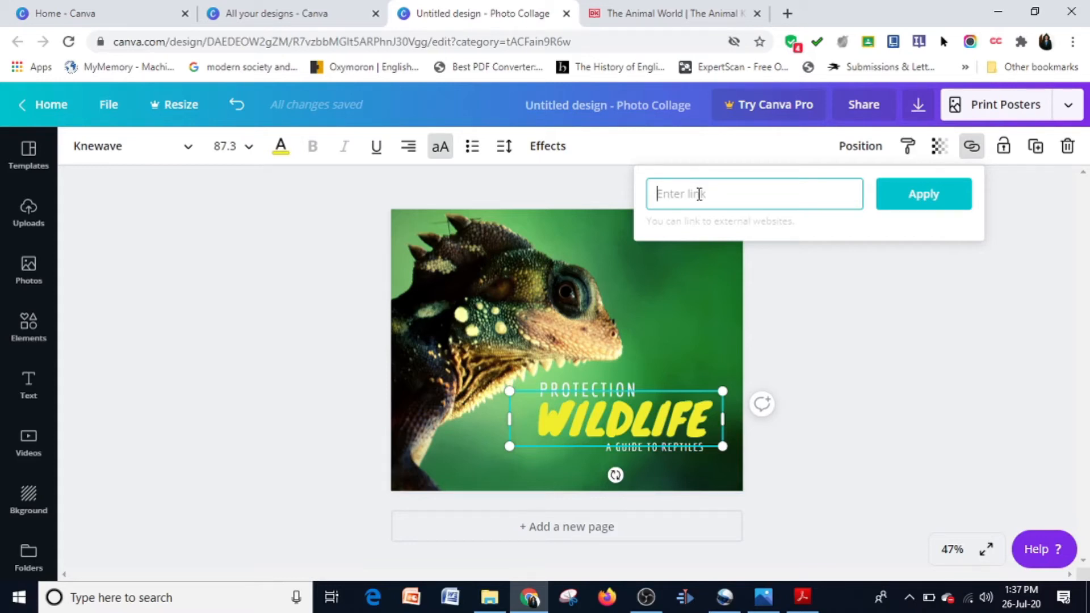
- Attach the animals-and-nature/animal-kingdom/ link to the WILDLIFE heading and let changes save
text(animals-and-nature/animal-kingdom/)
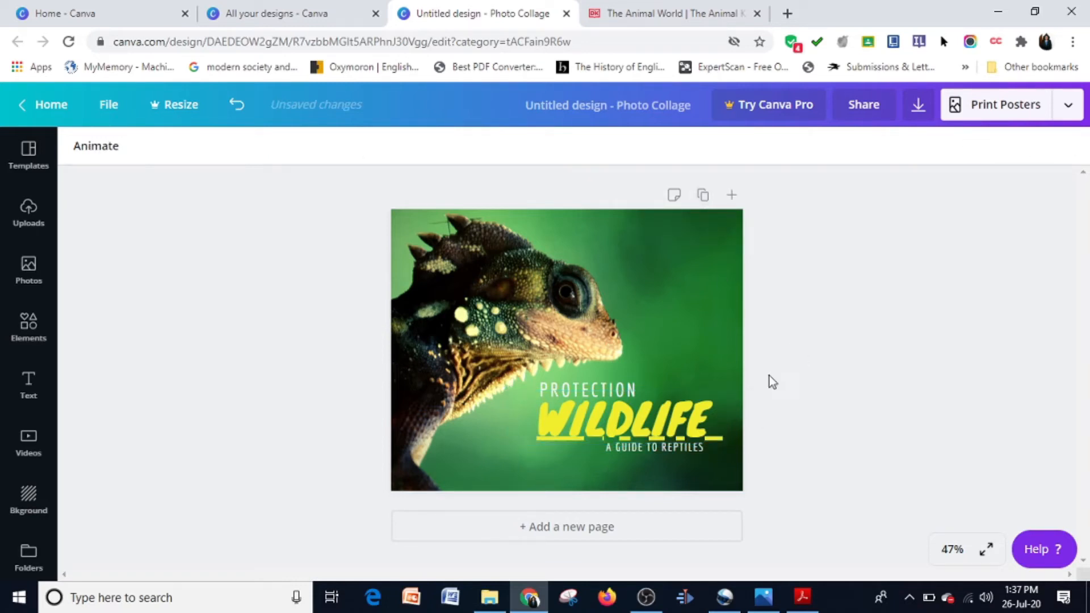
click(617, 421)
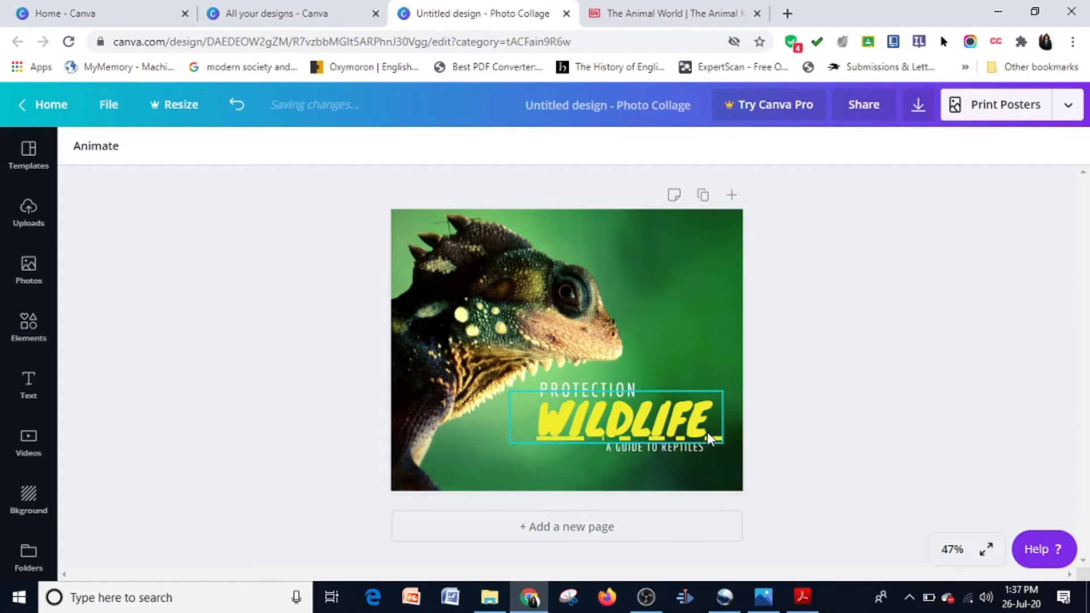
click(175, 434)
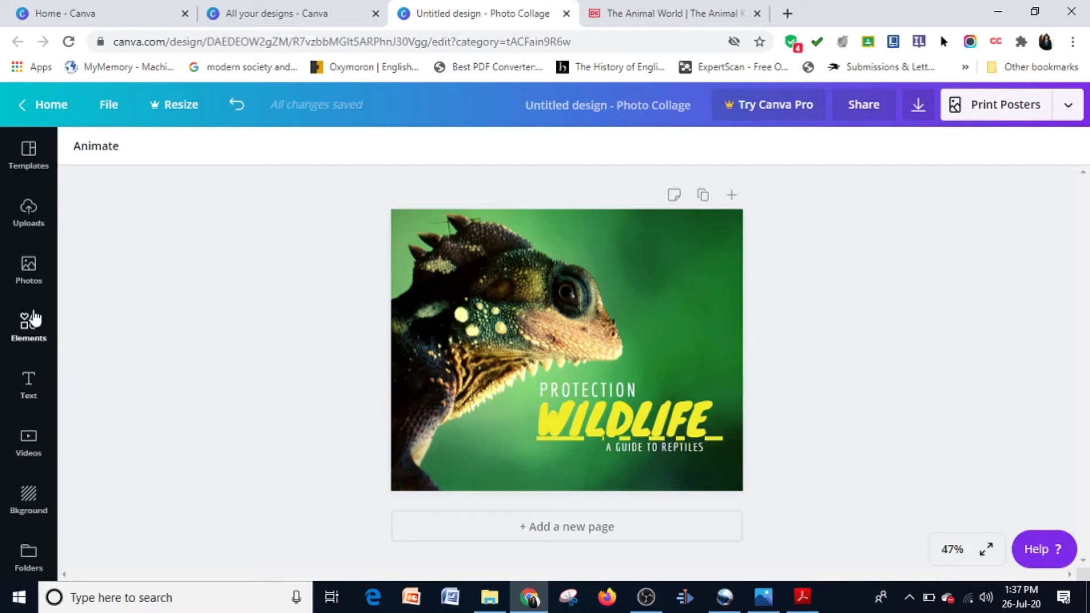
- Add a plant-pot graphic from Elements and place it above PROTECTION on the right
click(28, 327)
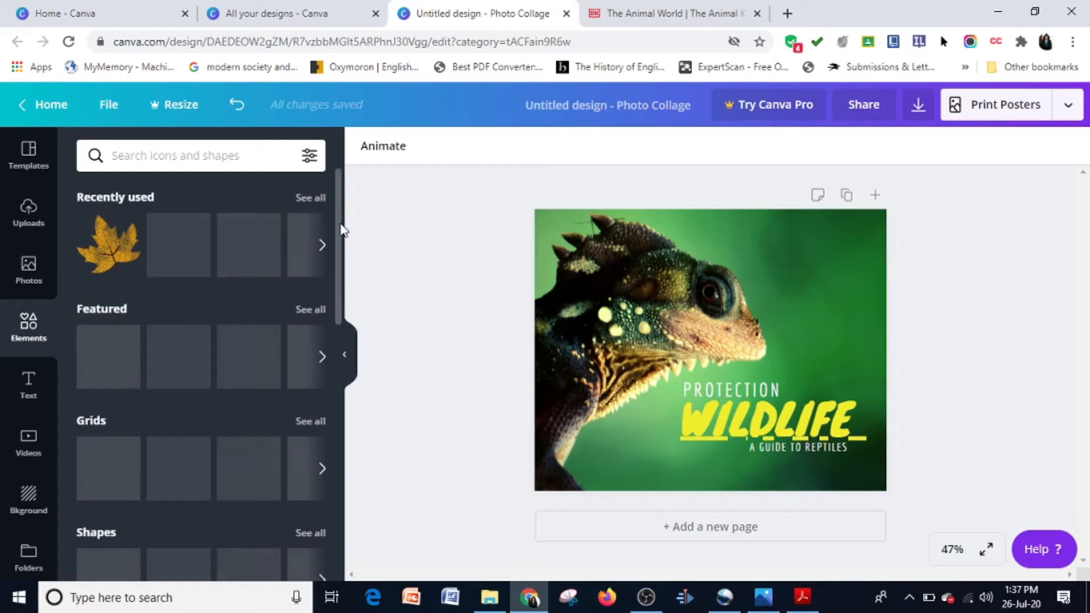
scroll(down, 3)
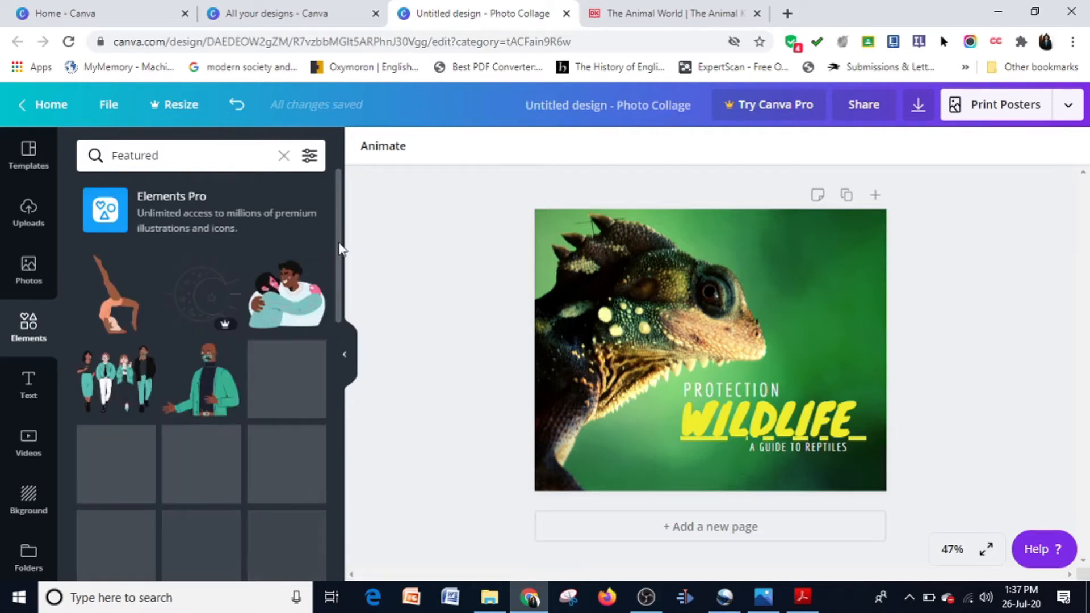
scroll(down, 3)
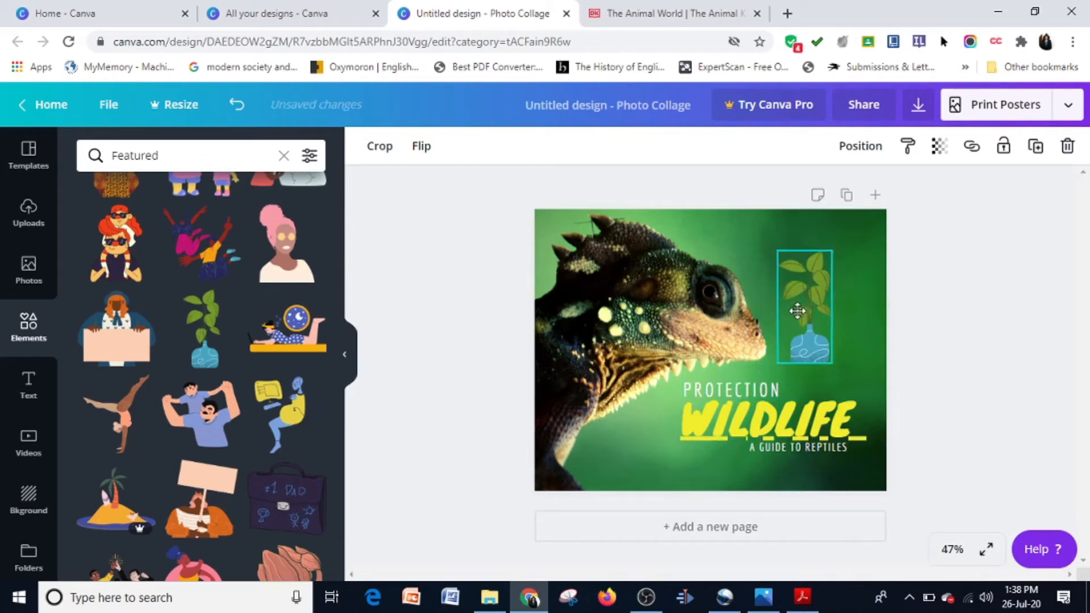
click(805, 309)
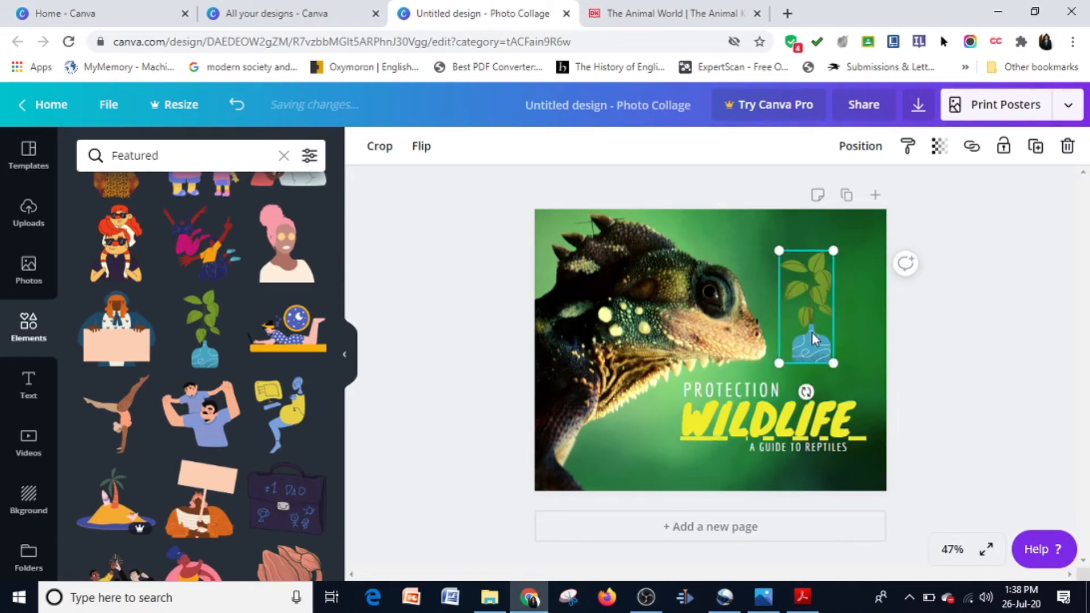
mouse_move(817, 350)
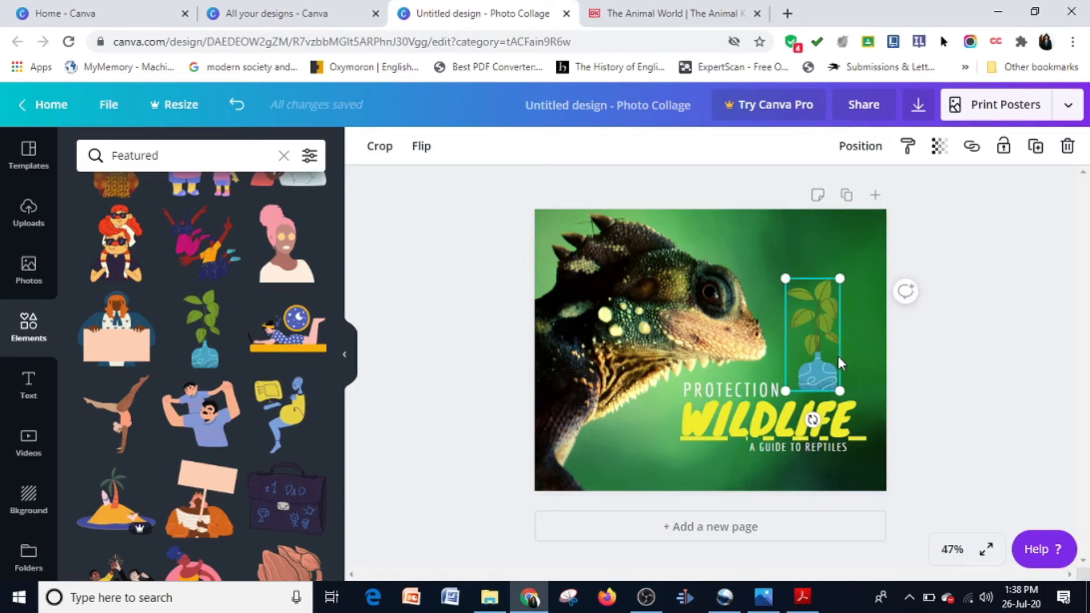
- Link the plant illustration to the animals-and-nature/animal-kingdom/ page
click(971, 146)
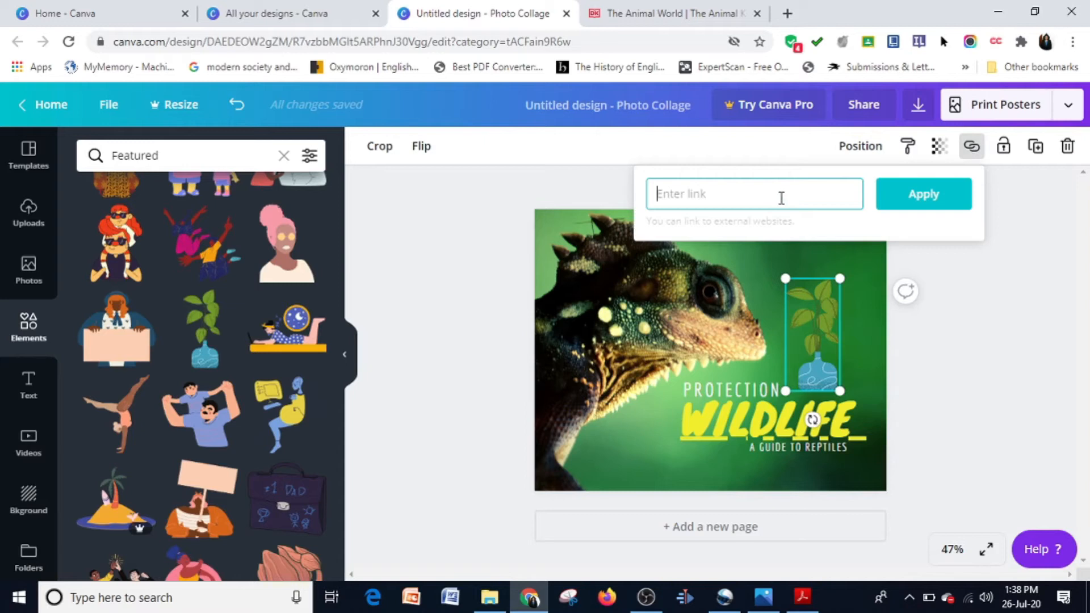
text(animals-and-nature/animal-kingdom/)
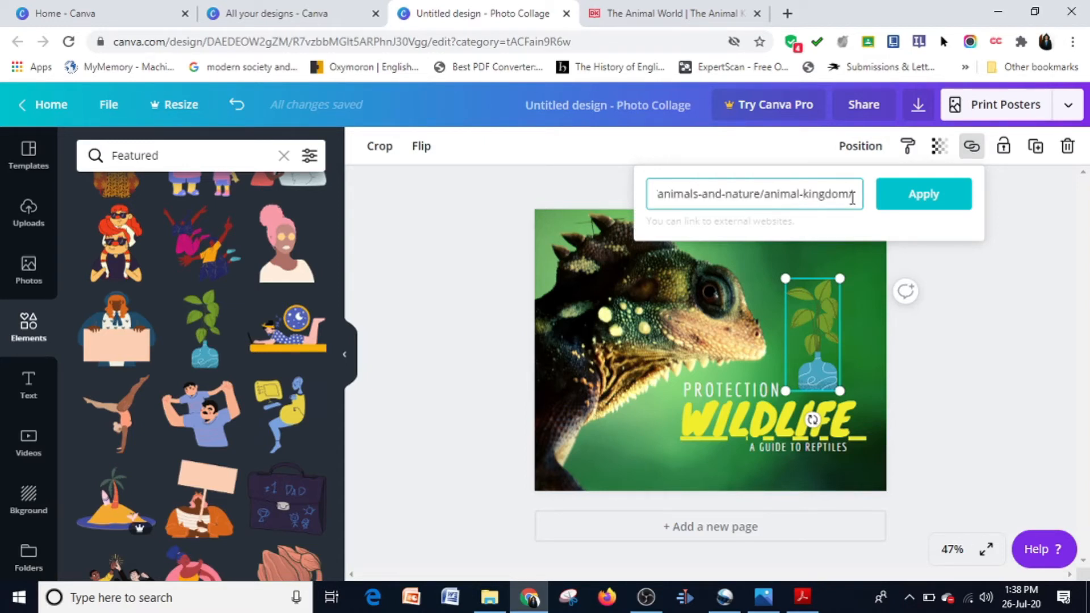
click(923, 194)
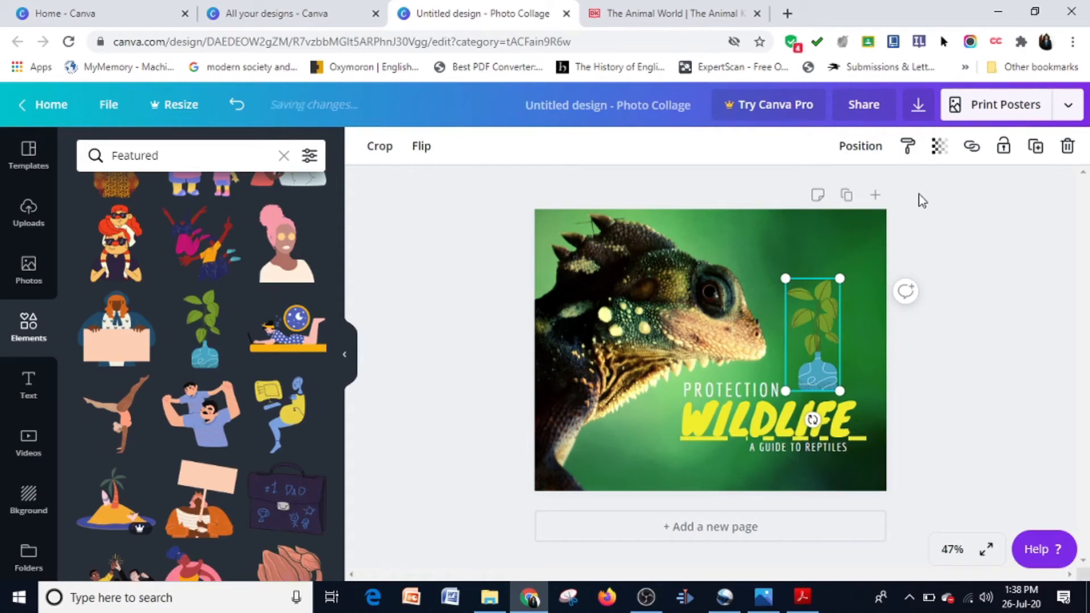
mouse_move(991, 165)
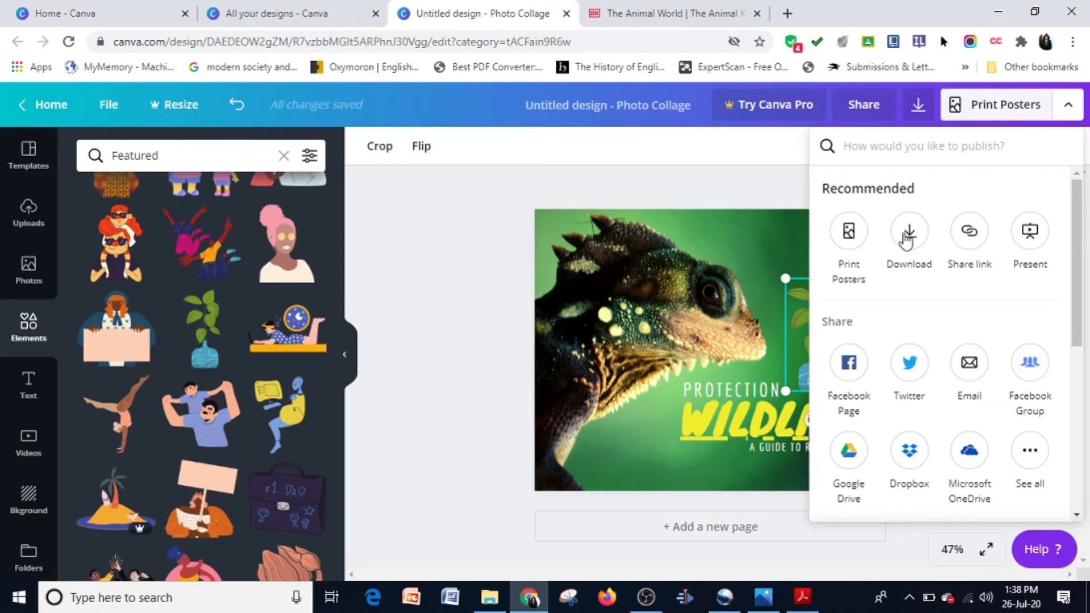
- Download the poster as PDF Standard and dismiss the Canva Pro promotion
click(908, 231)
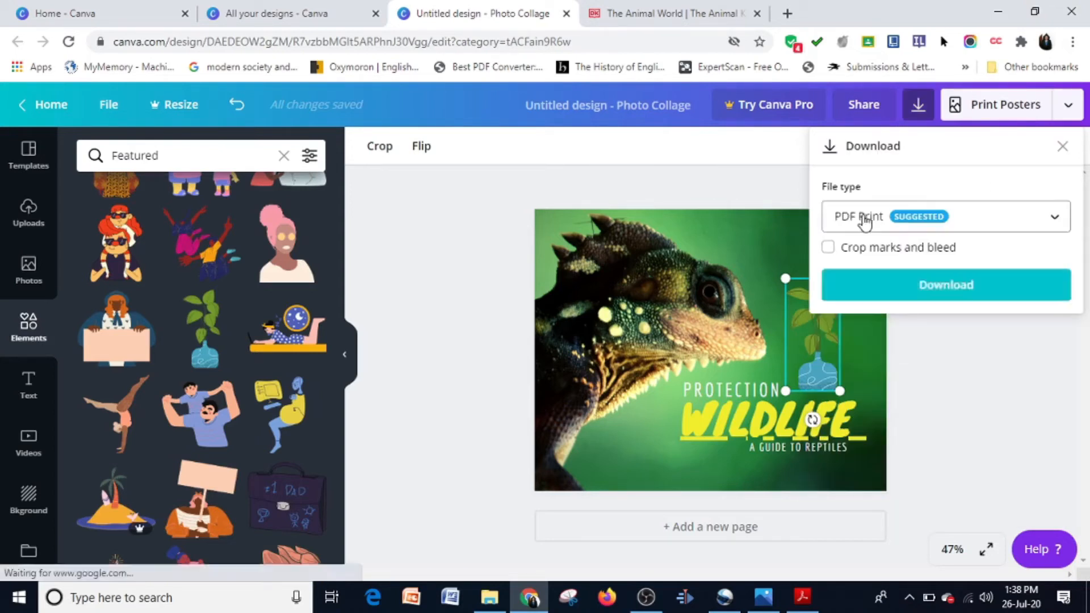
click(942, 216)
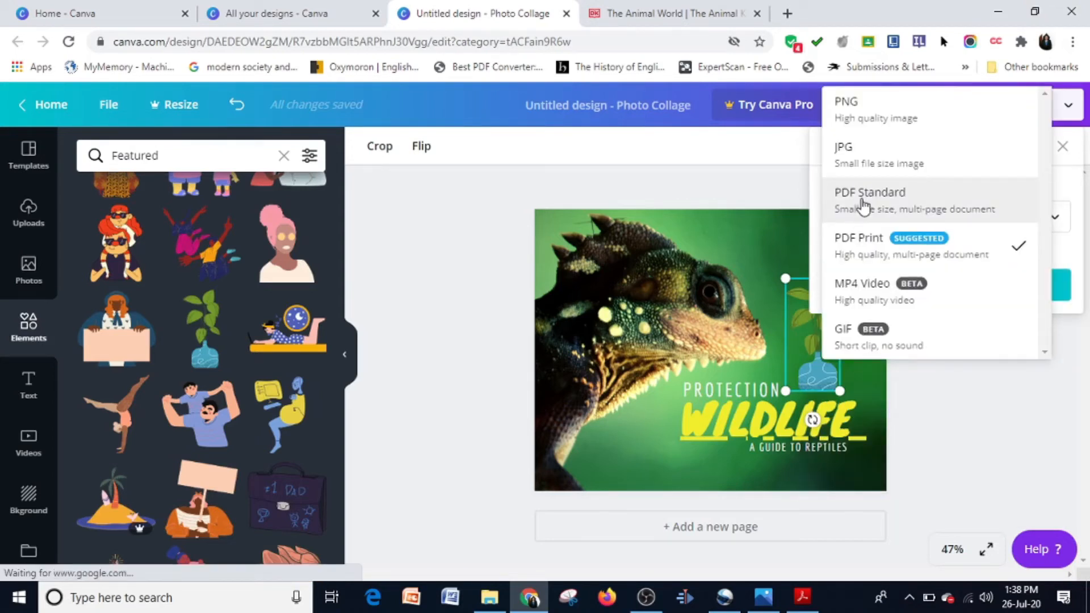
click(869, 201)
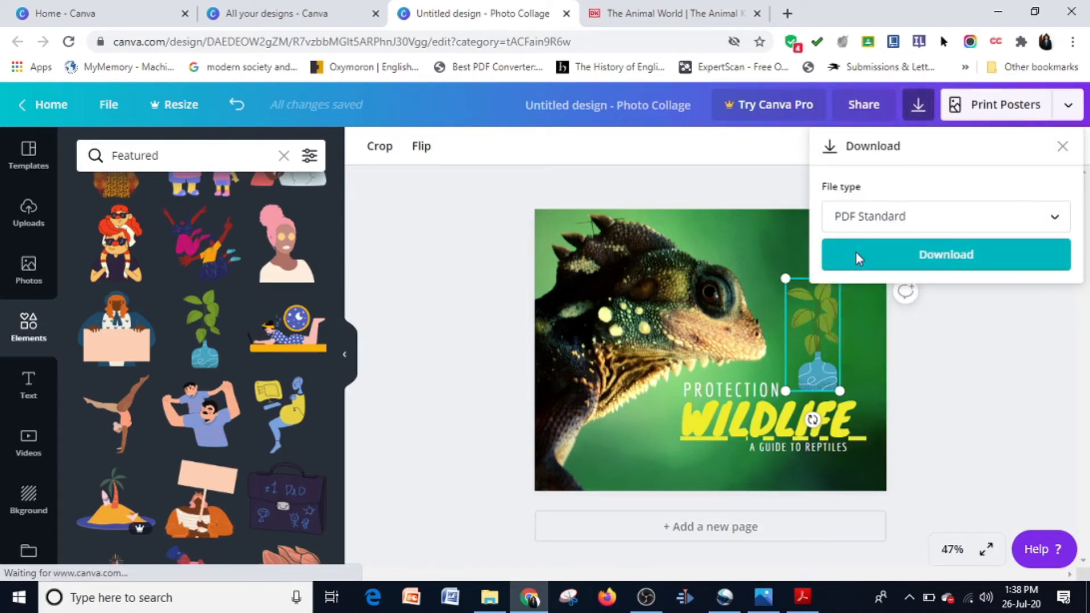
click(945, 255)
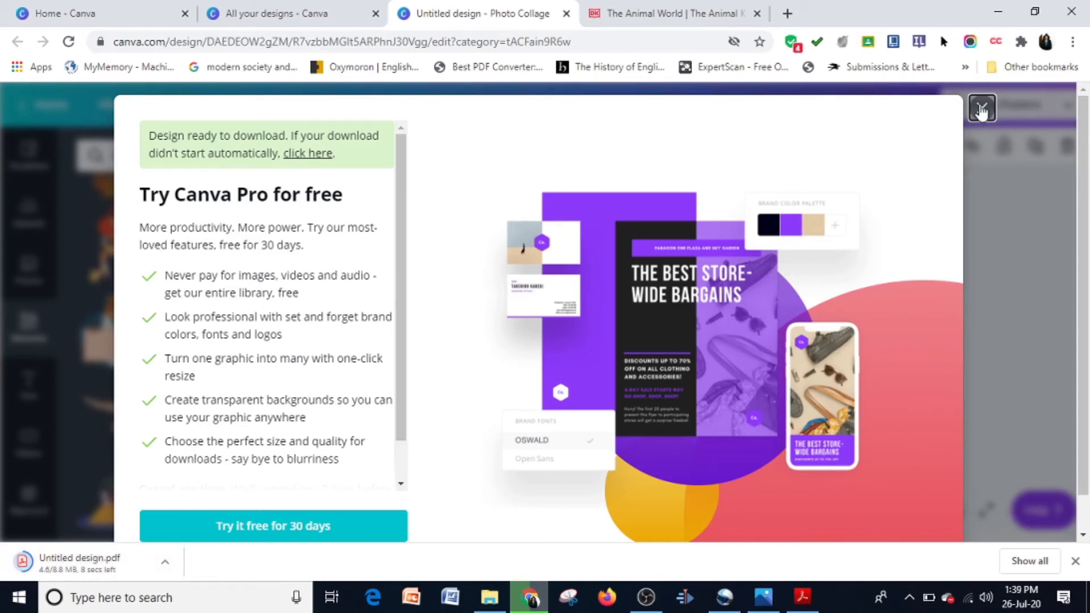
click(982, 108)
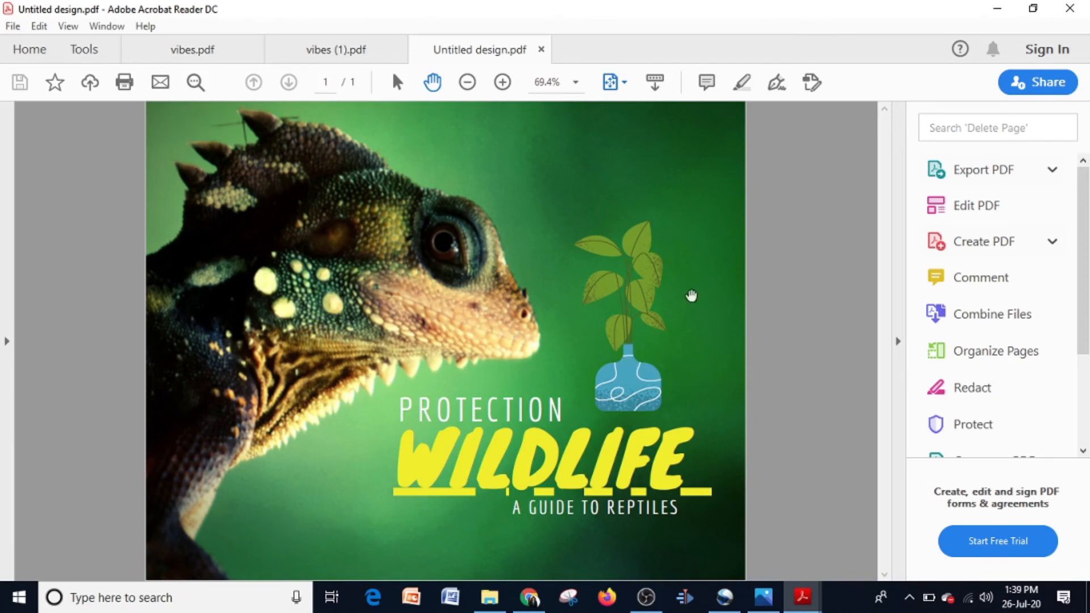
mouse_move(629, 395)
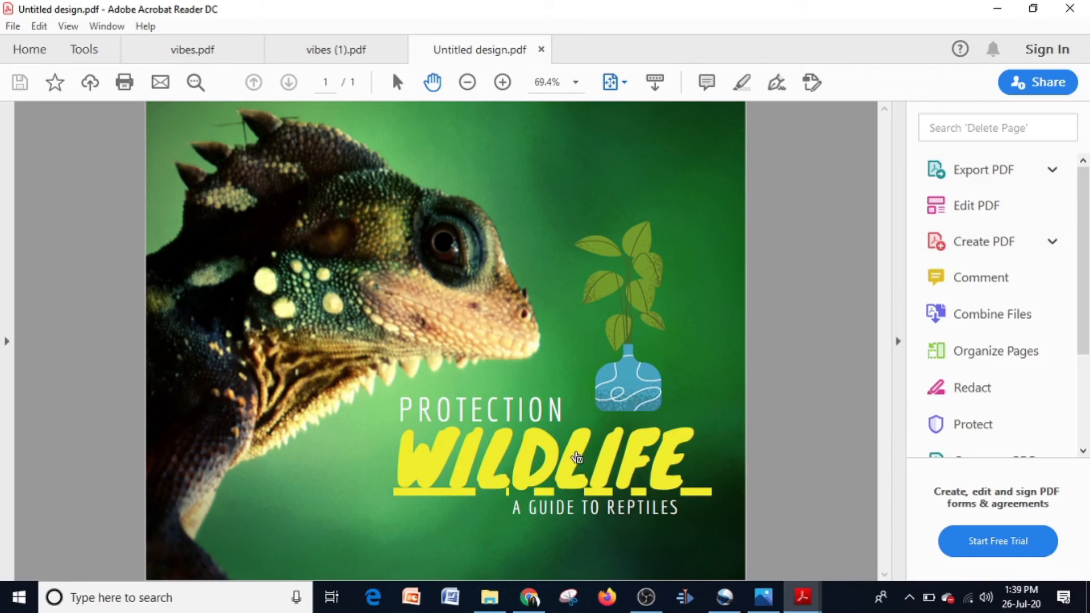
mouse_move(567, 566)
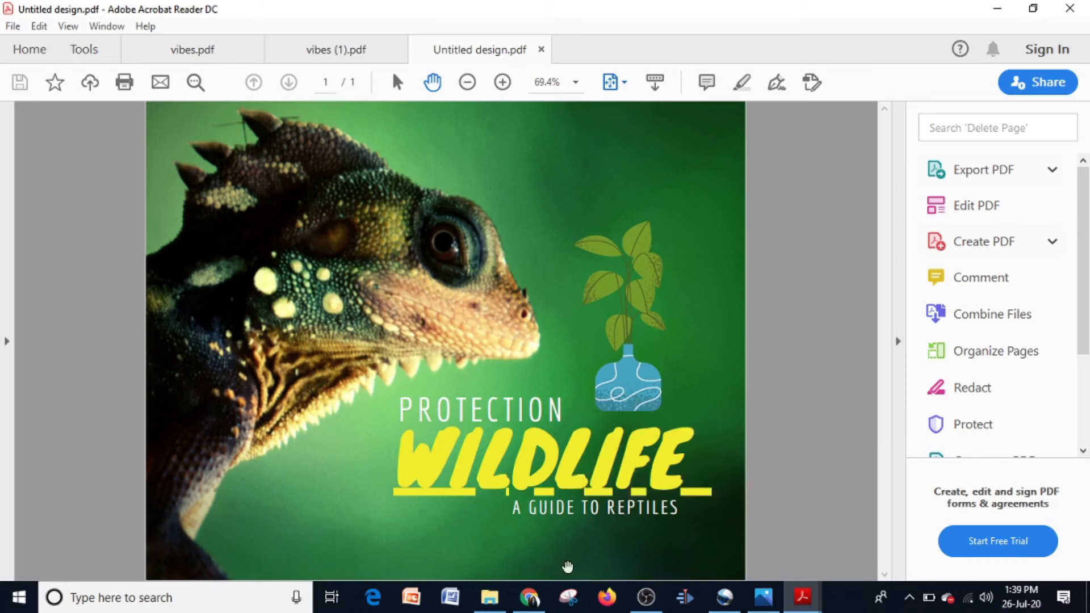
- Review Untitled design.pdf in Acrobat Reader and return to the Canva tab
click(529, 598)
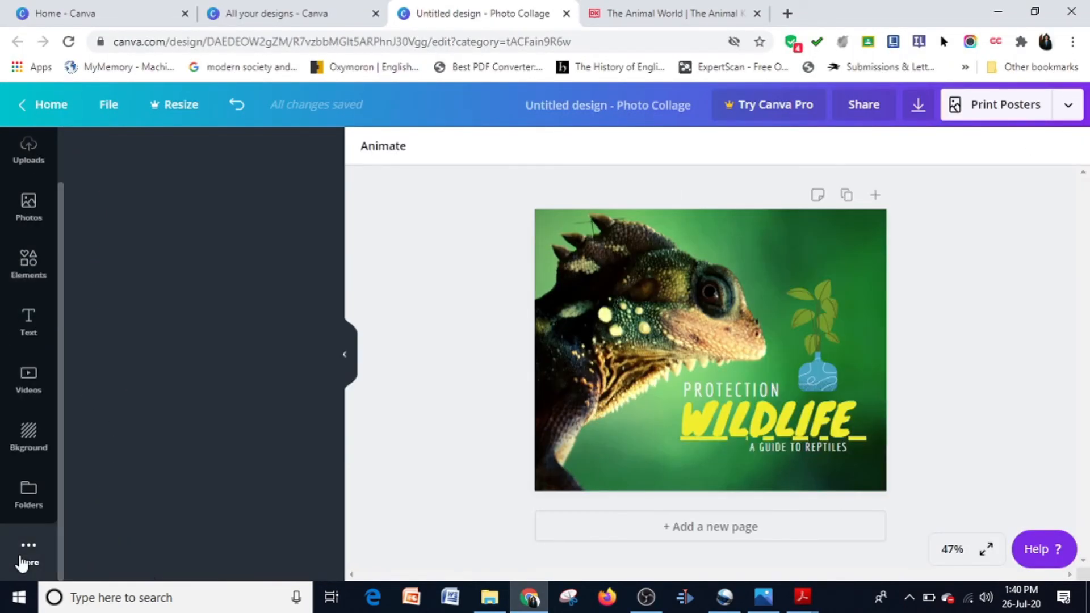
- Show the More panel of extra Canva apps and integrations and browse through it
click(27, 553)
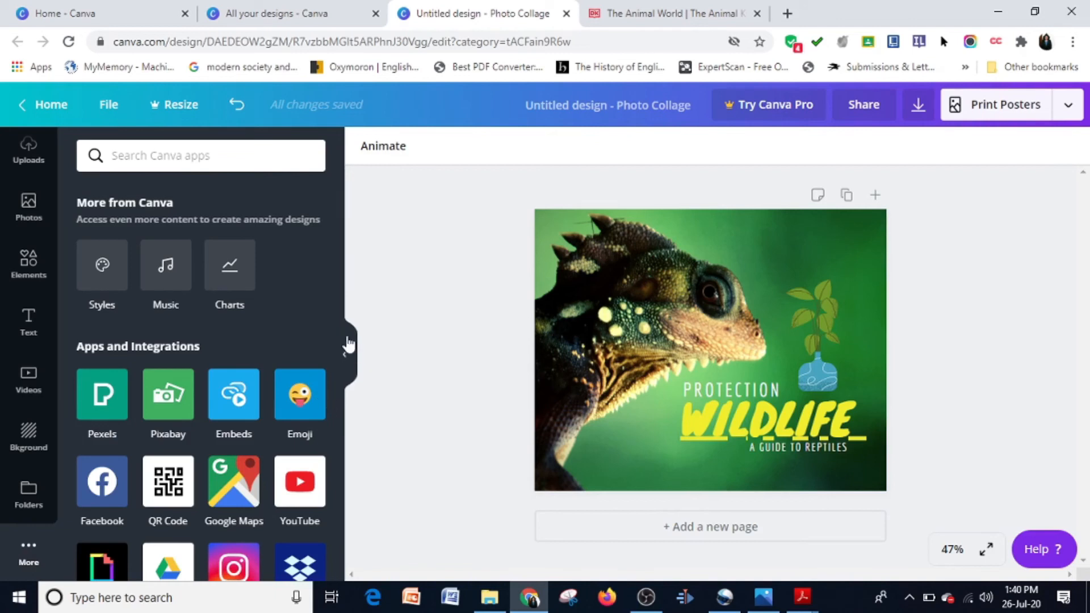
scroll(down, 3)
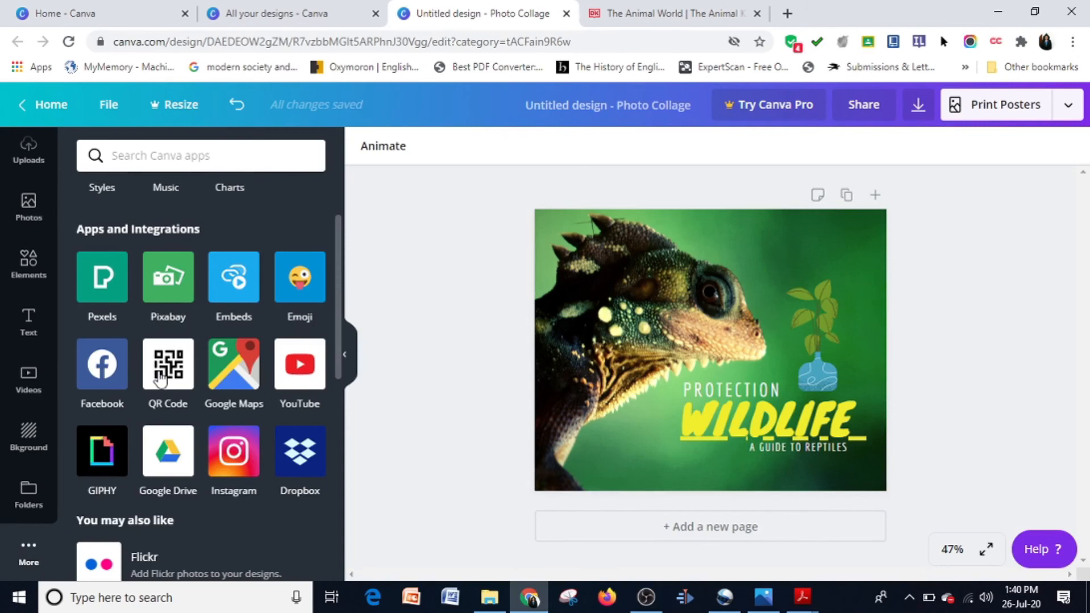
mouse_move(327, 360)
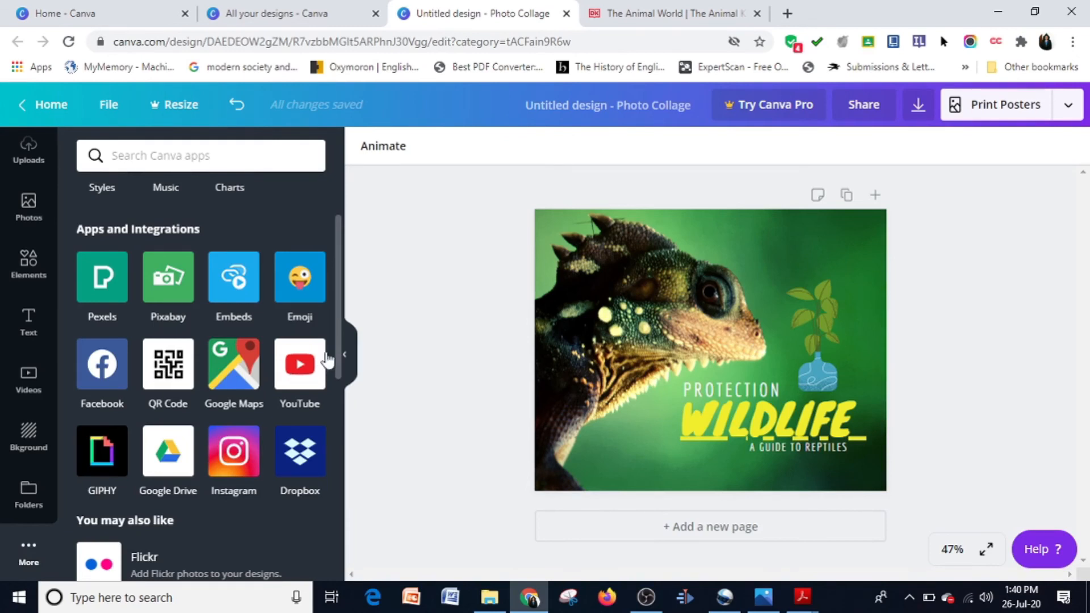
scroll(down, 3)
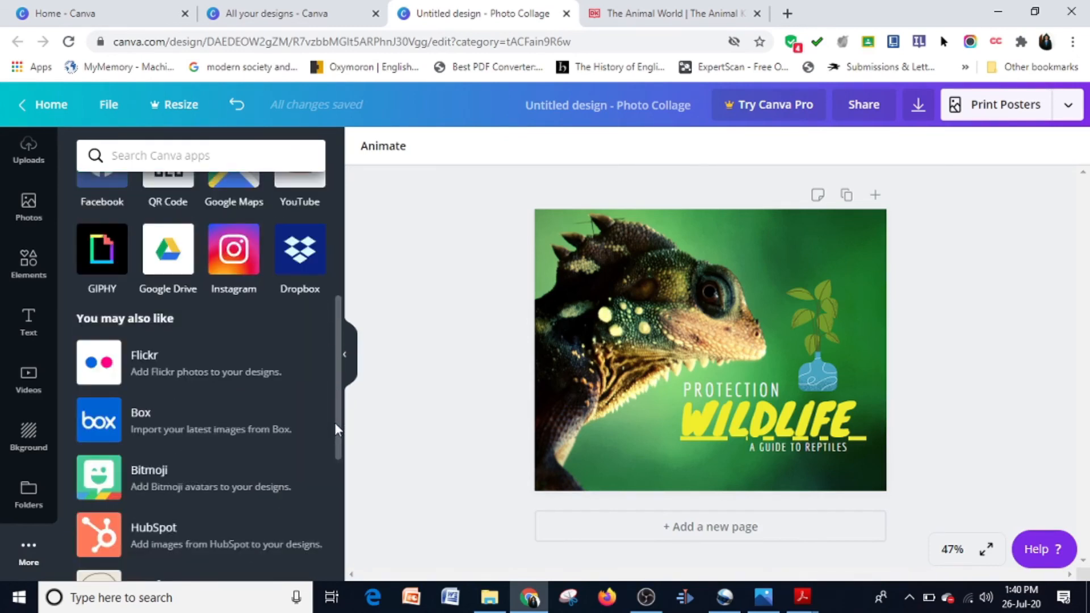